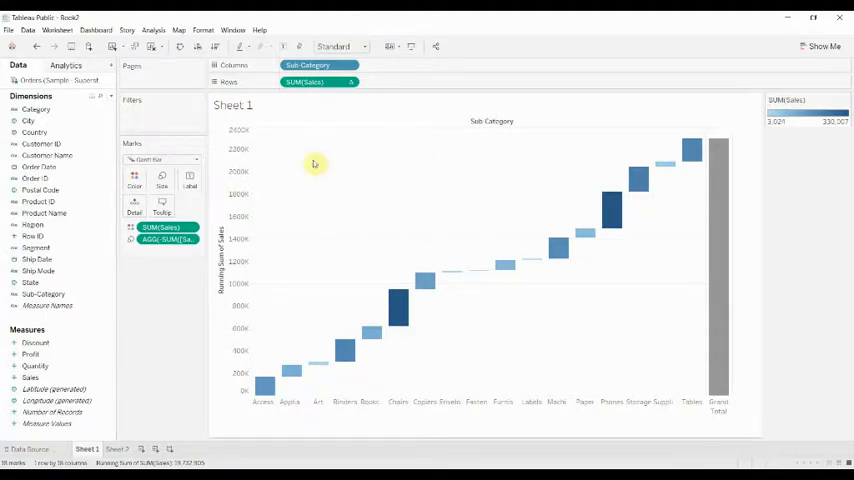
mouse_move(168, 394)
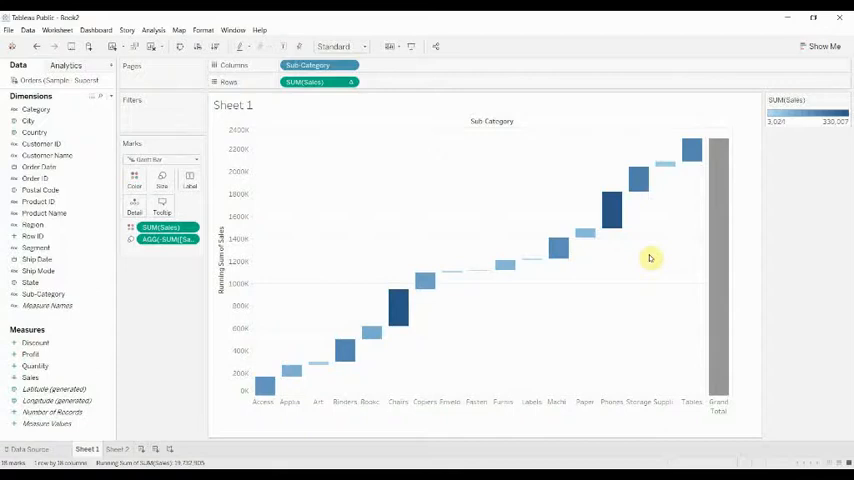
mouse_move(288, 400)
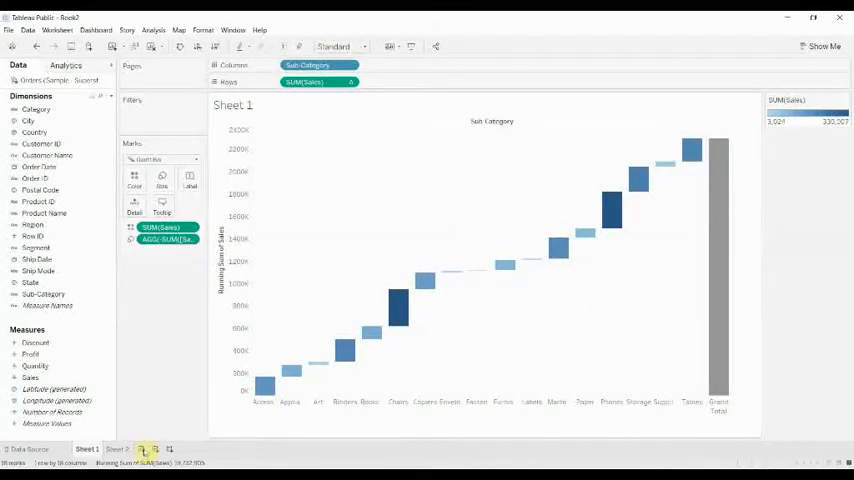
View Sheet 2 holding the finished profit waterfall with red/blue steps and grand total.
left_click(118, 448)
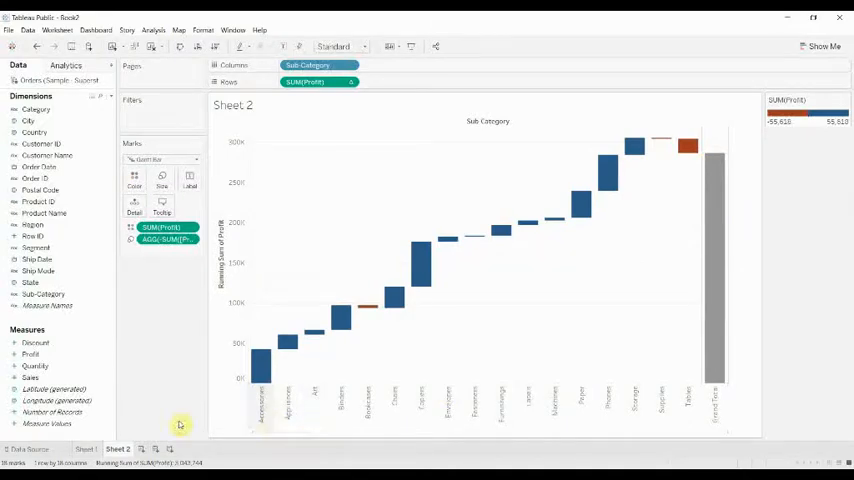
On a new worksheet, chart Profit by Sub-Category as a Running Total quick table calculation.
left_click(132, 448)
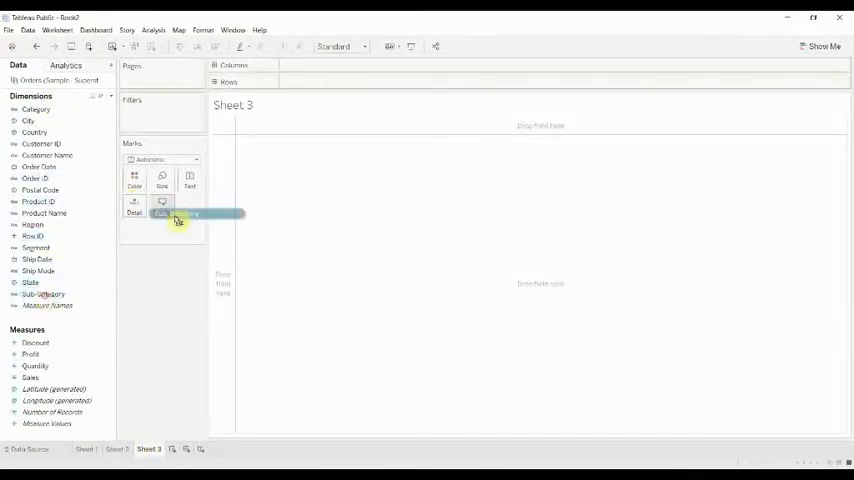
left_click_drag(176, 218, 310, 64)
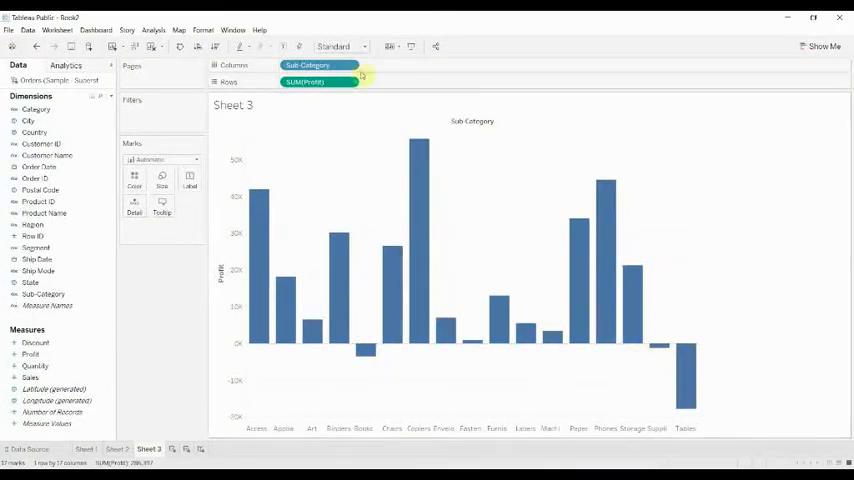
right_click(318, 82)
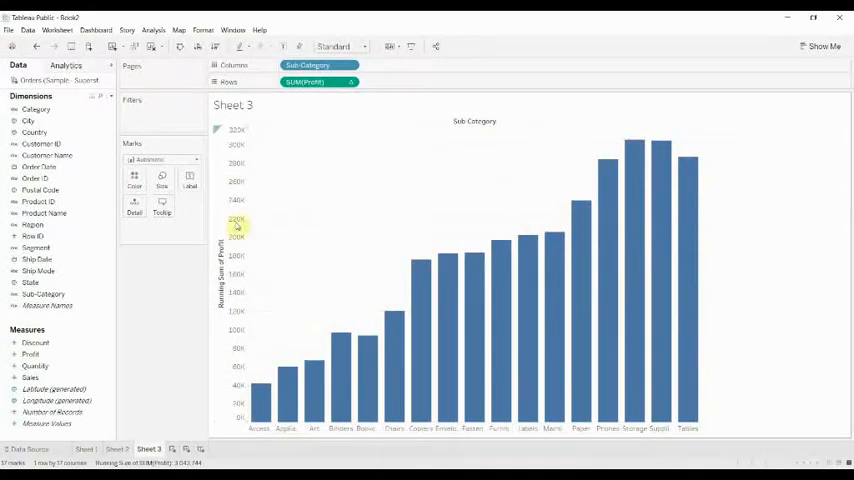
Use Gantt Bar marks sized by -SUM([Profit]) so the bars become floating waterfall steps.
left_click(160, 160)
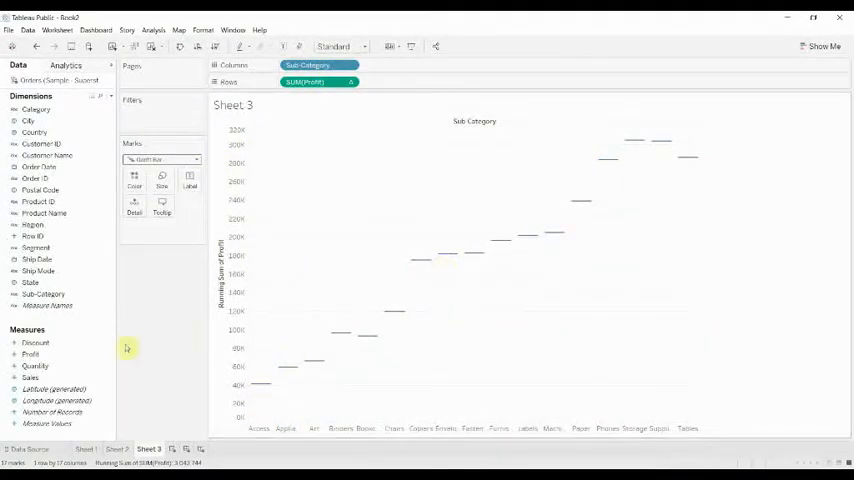
left_click(32, 354)
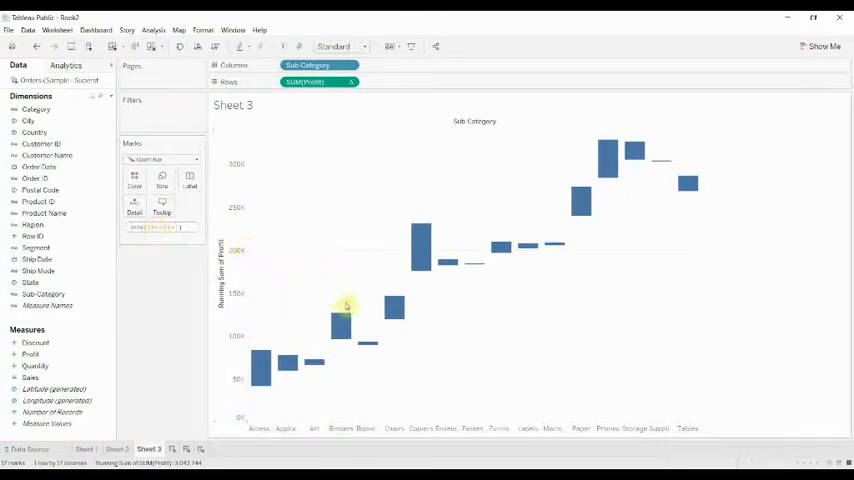
mouse_move(328, 368)
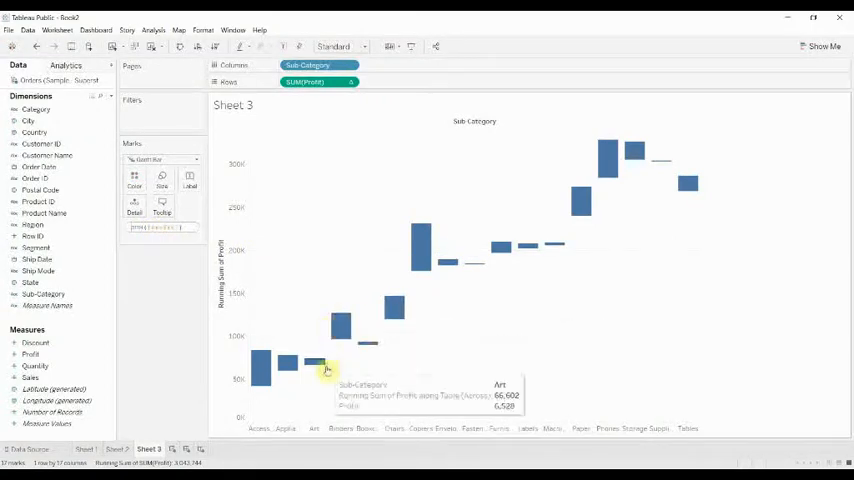
mouse_move(340, 362)
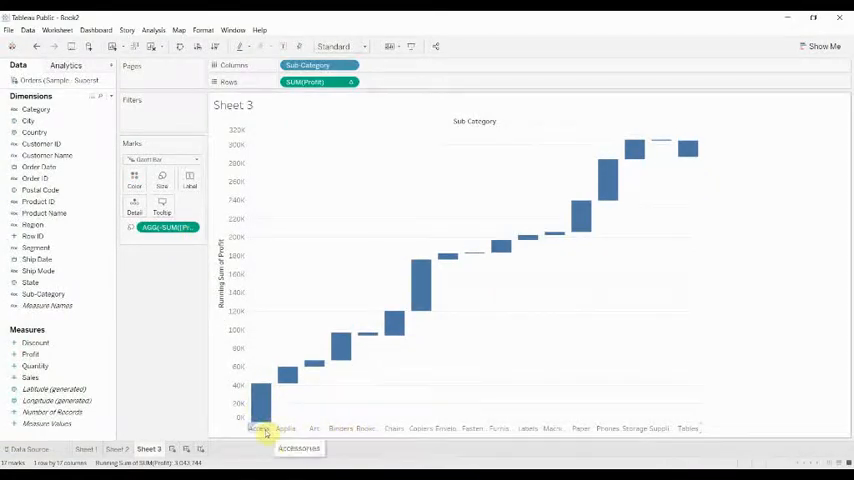
mouse_move(314, 370)
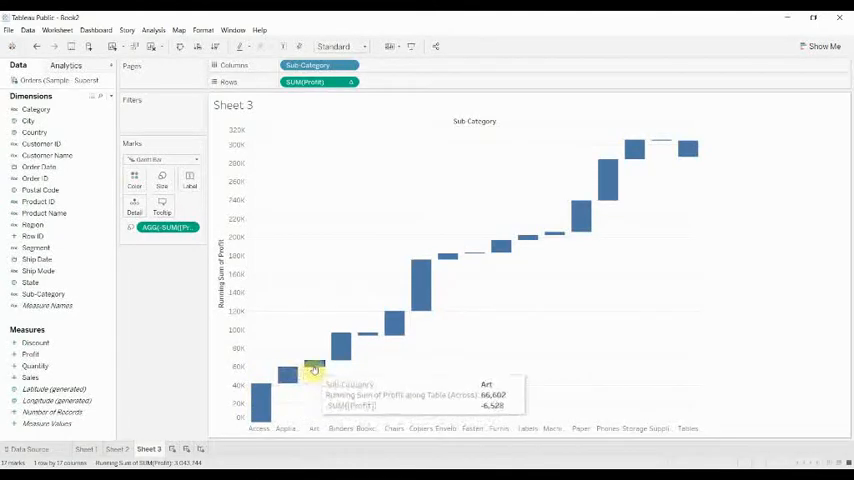
Rotate the Sub-Category axis labels to read vertically.
left_click(164, 228)
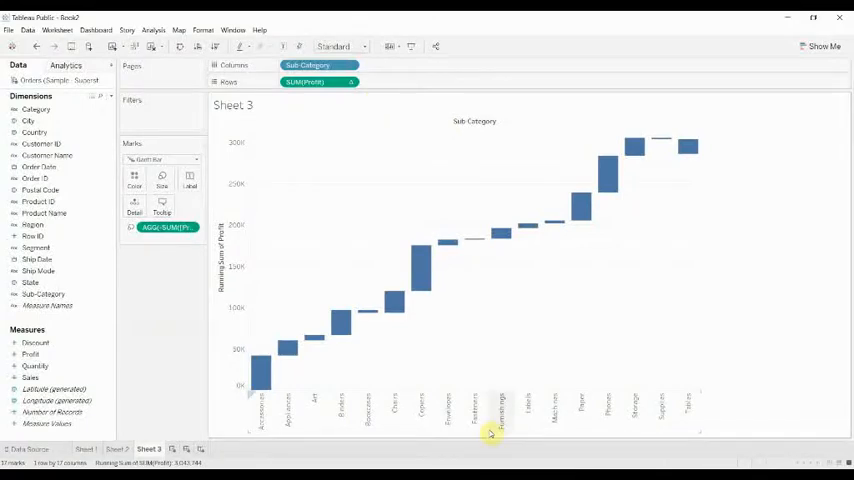
mouse_move(376, 318)
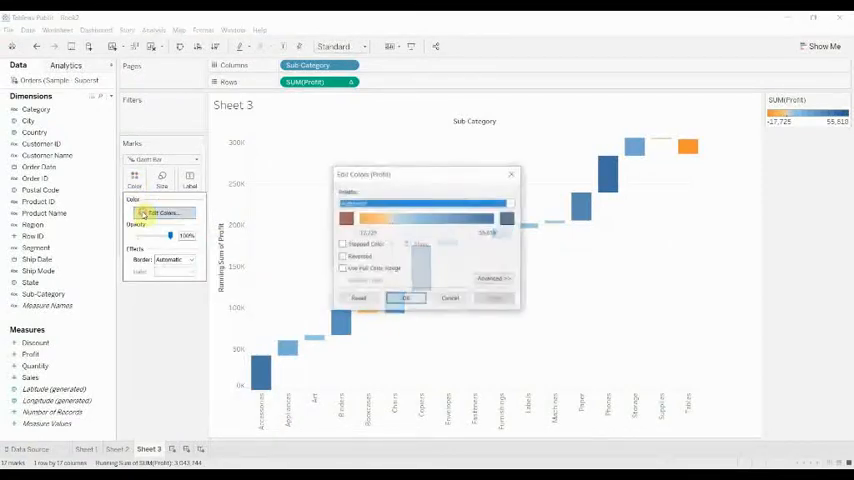
Colour steps by Profit in 2 stepped shades centred at 0, red losses and blue gains.
left_click(344, 244)
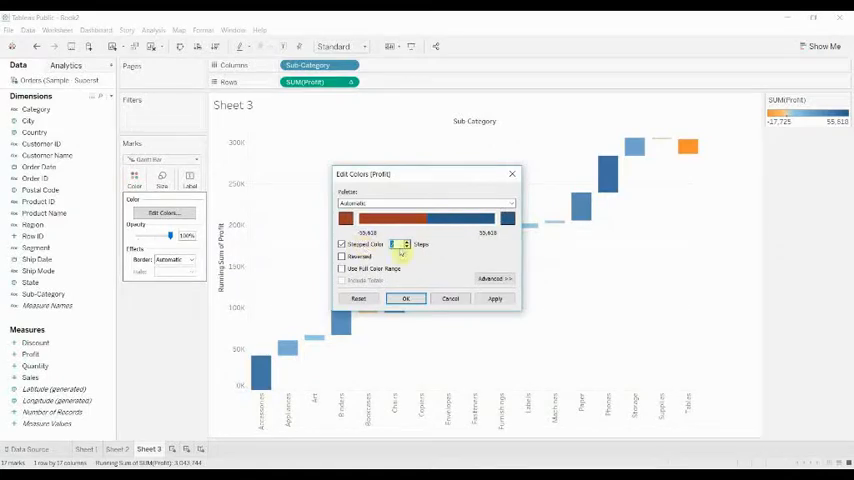
left_click(492, 278)
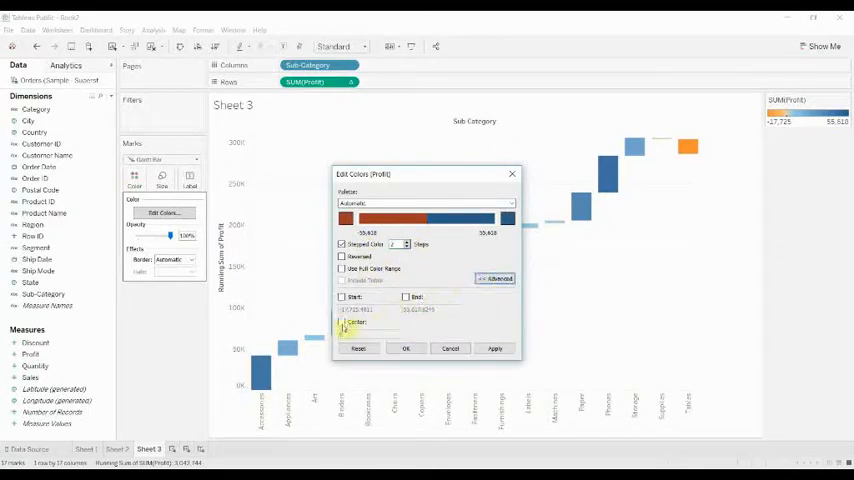
left_click(404, 348)
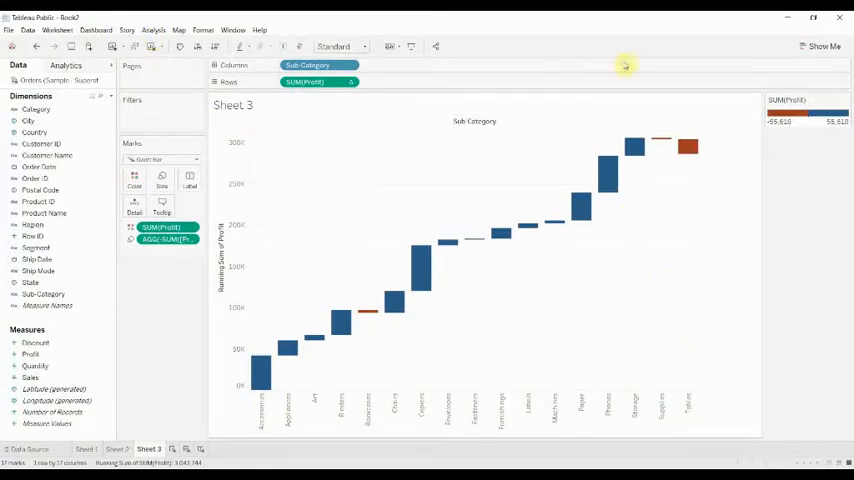
left_click(152, 30)
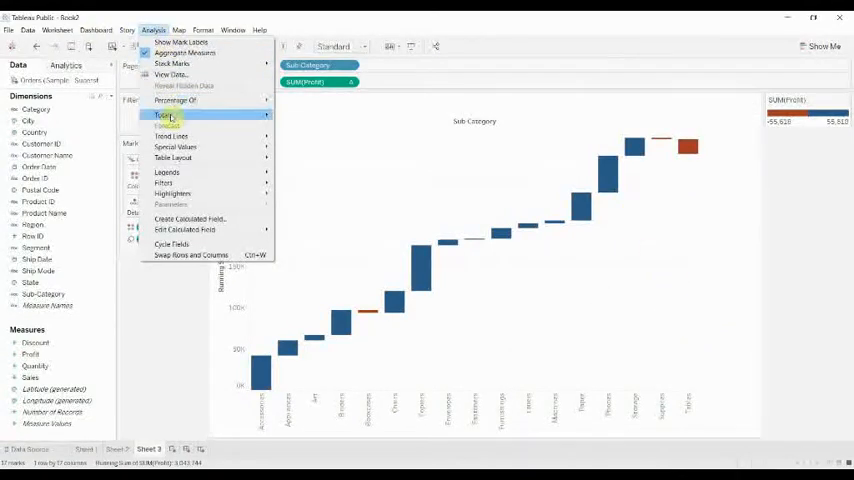